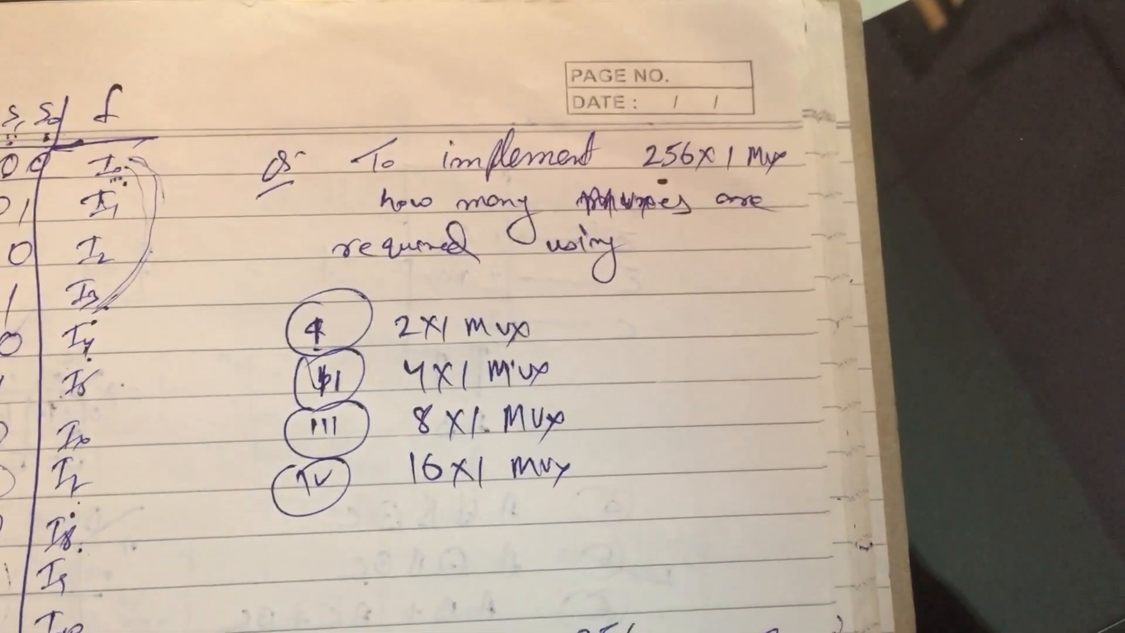
scroll("down", 3)
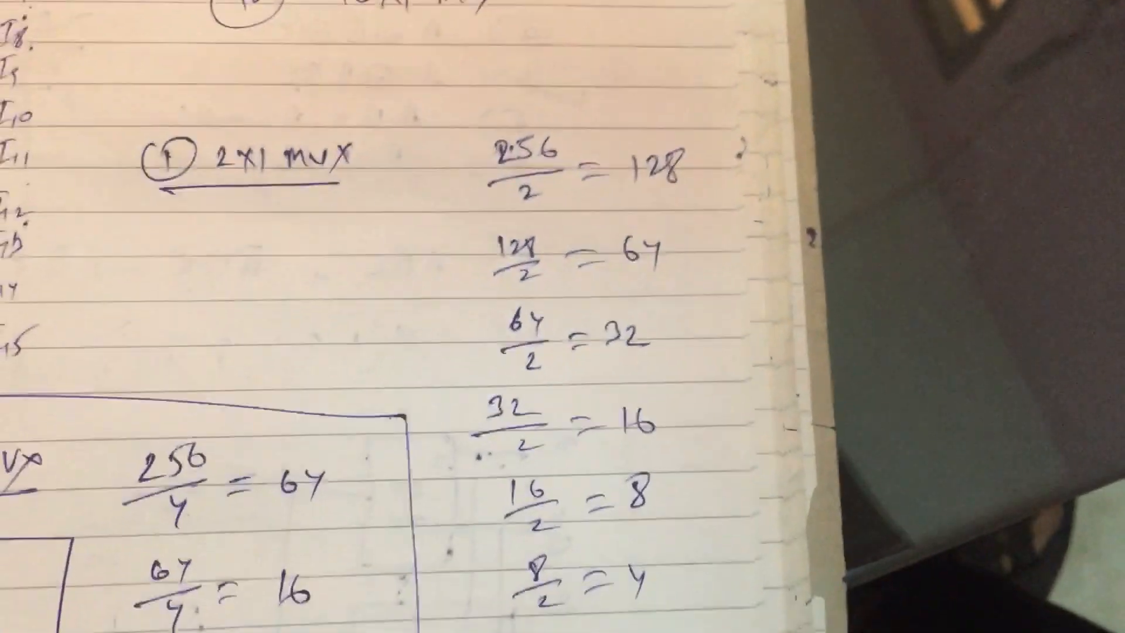